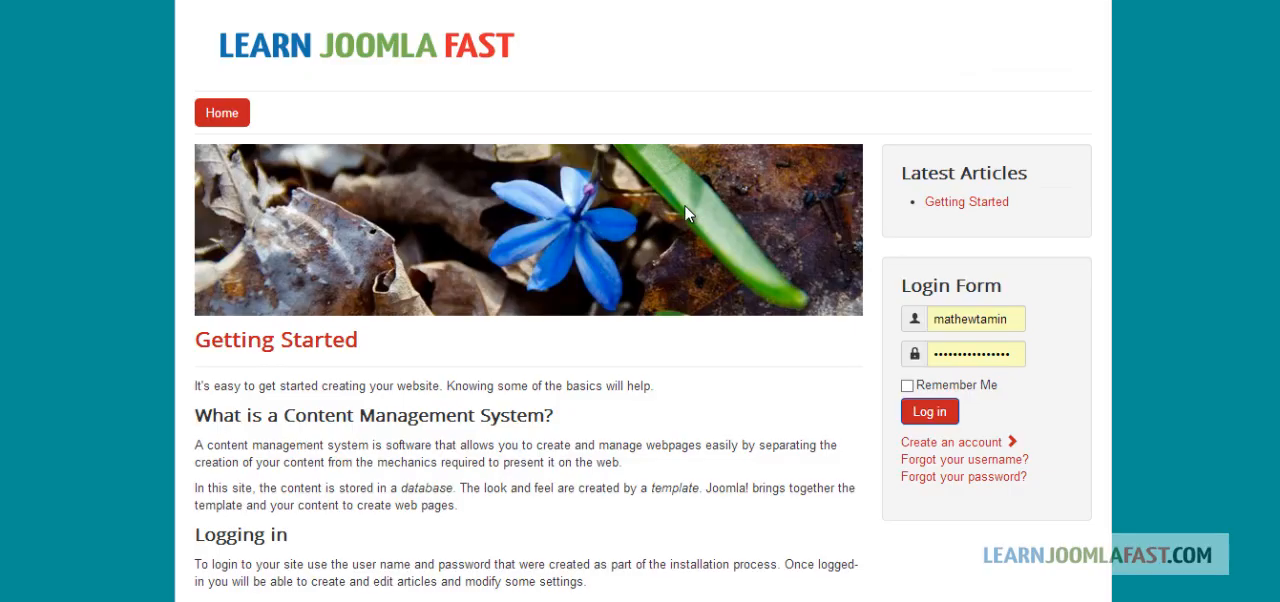
mouse_move(744, 436)
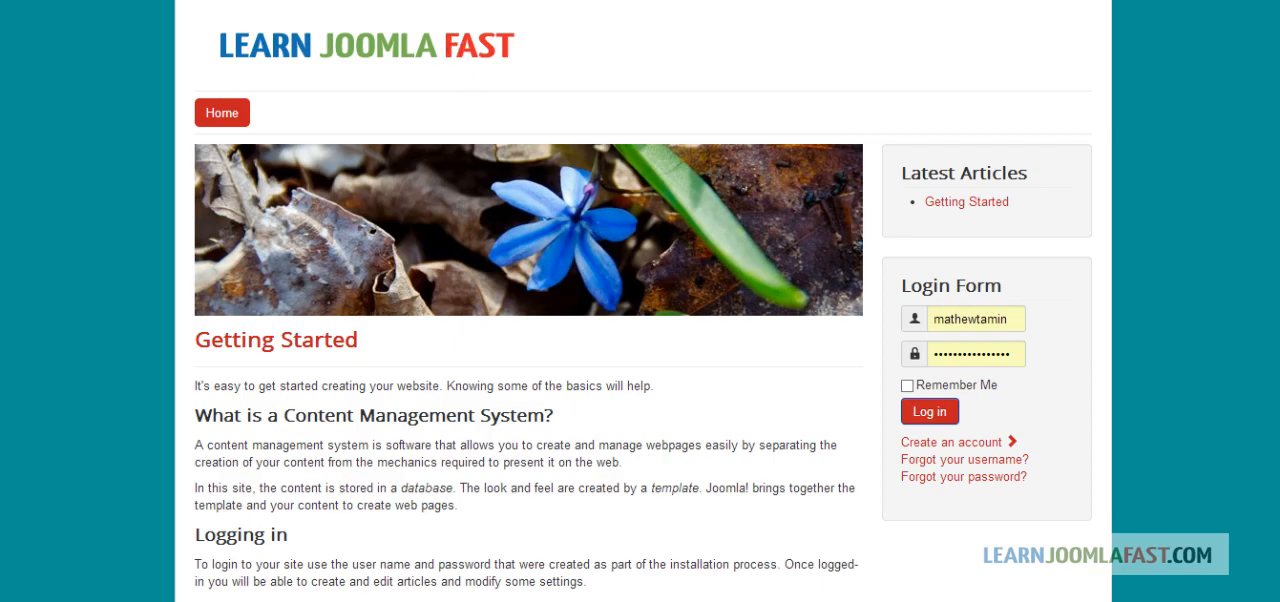
Reword the Getting Started heading to 'Nice content managemy system' and view its version history.
click(928, 412)
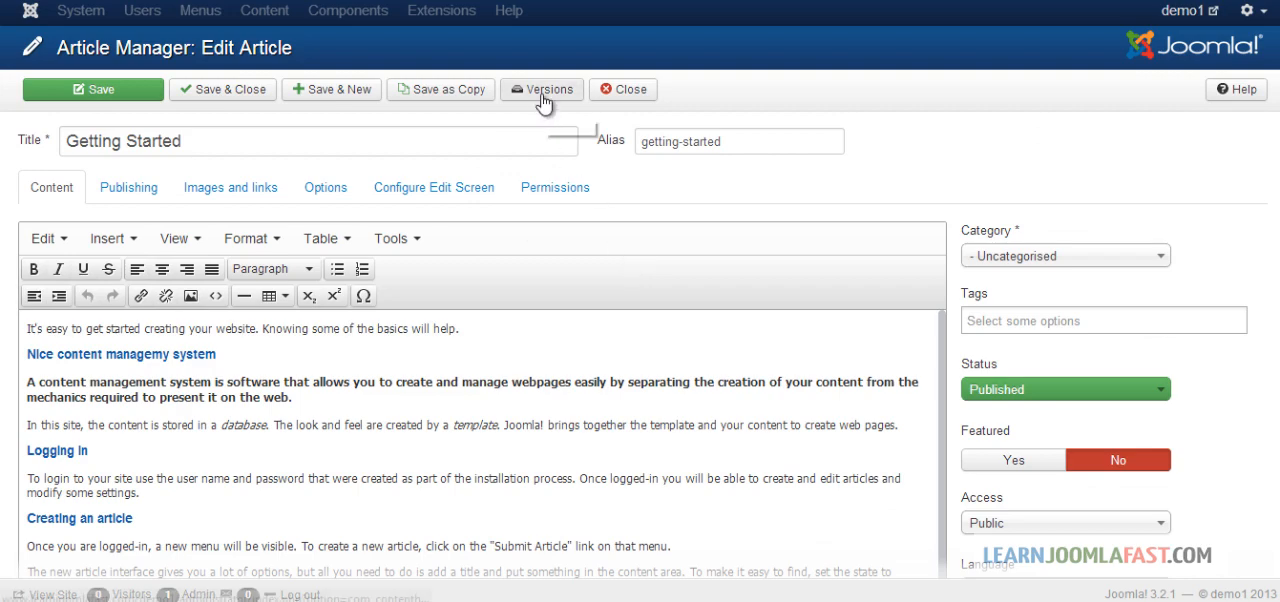
click(542, 88)
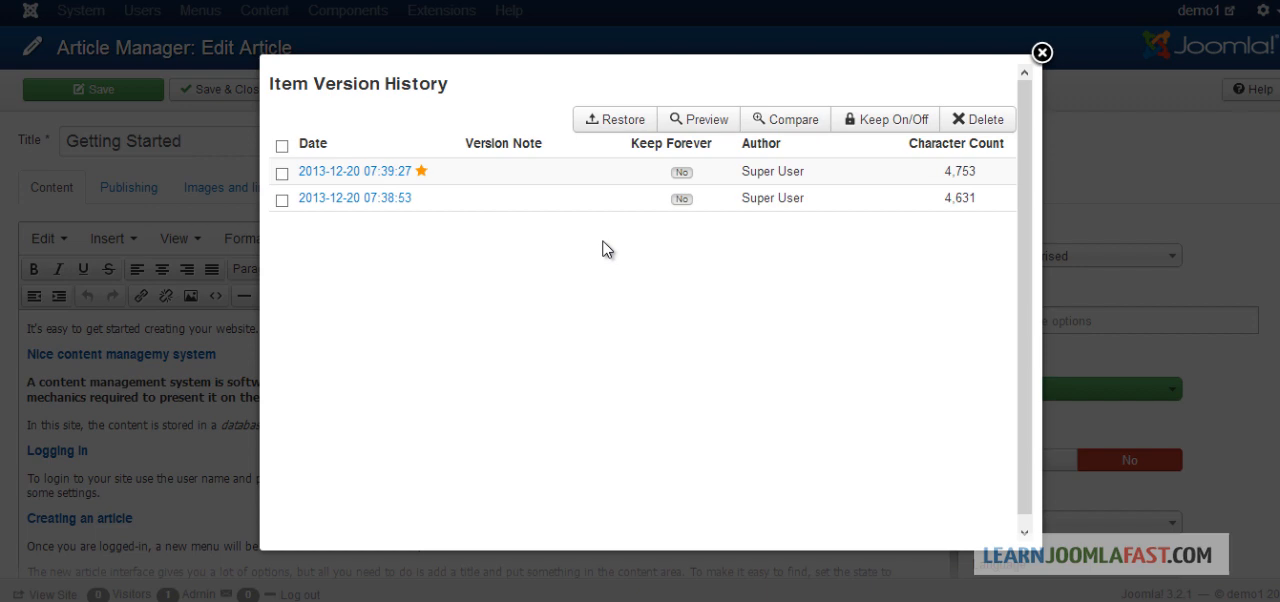
mouse_move(496, 204)
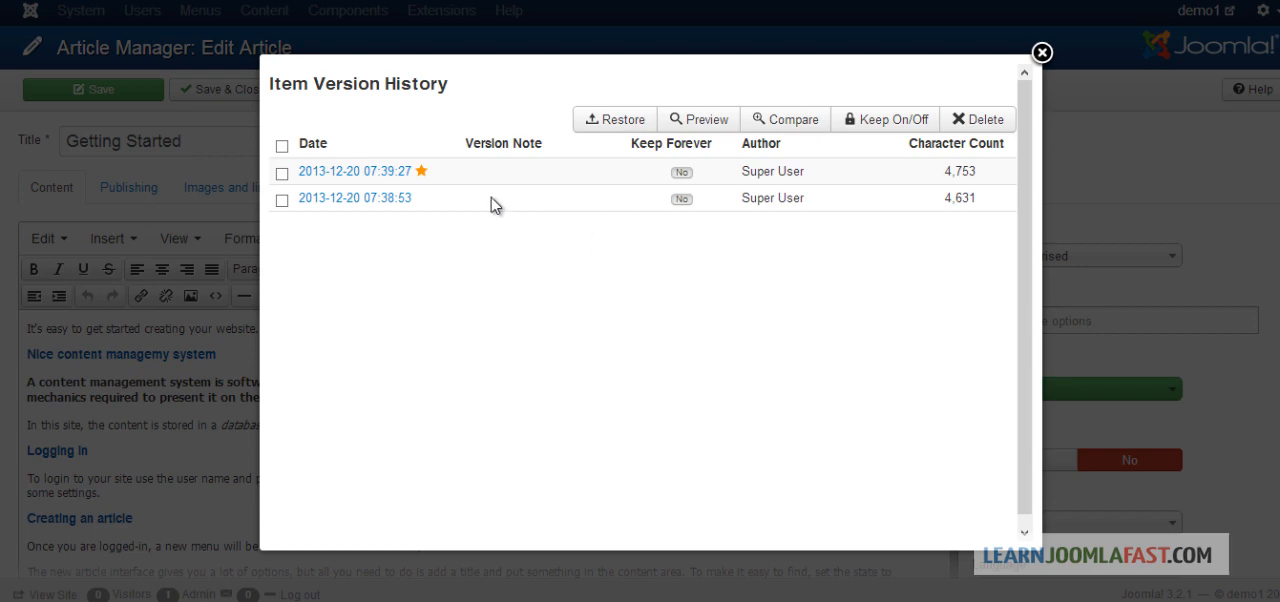
Mark both saved versions of the Getting Started article in the version history list.
click(280, 170)
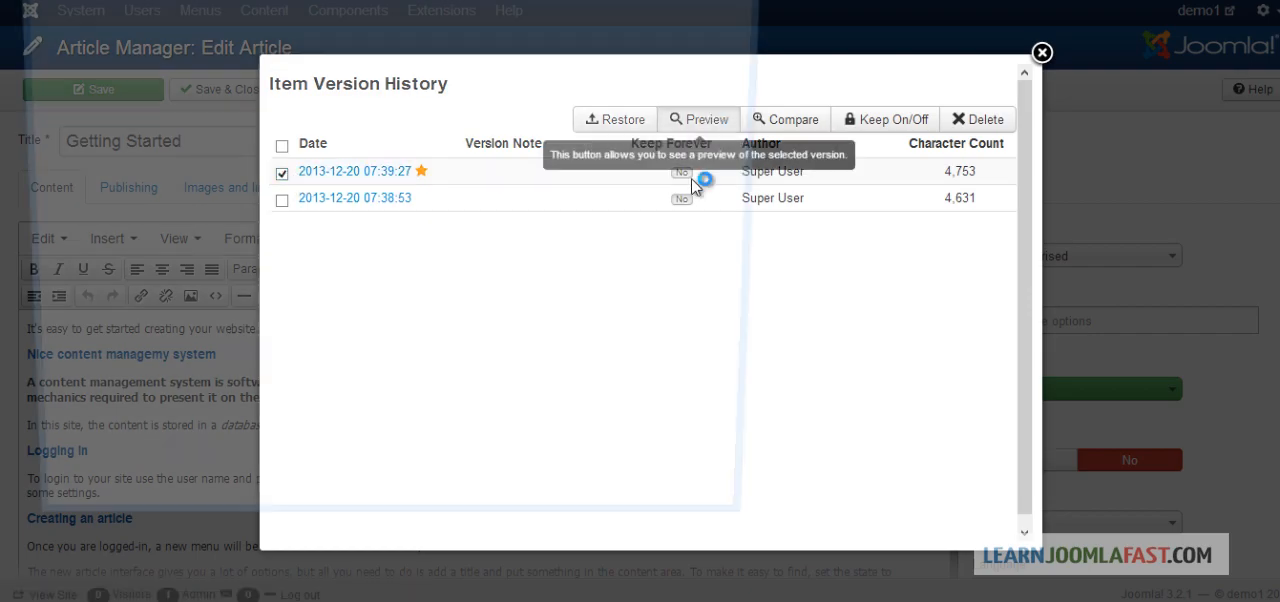
click(698, 120)
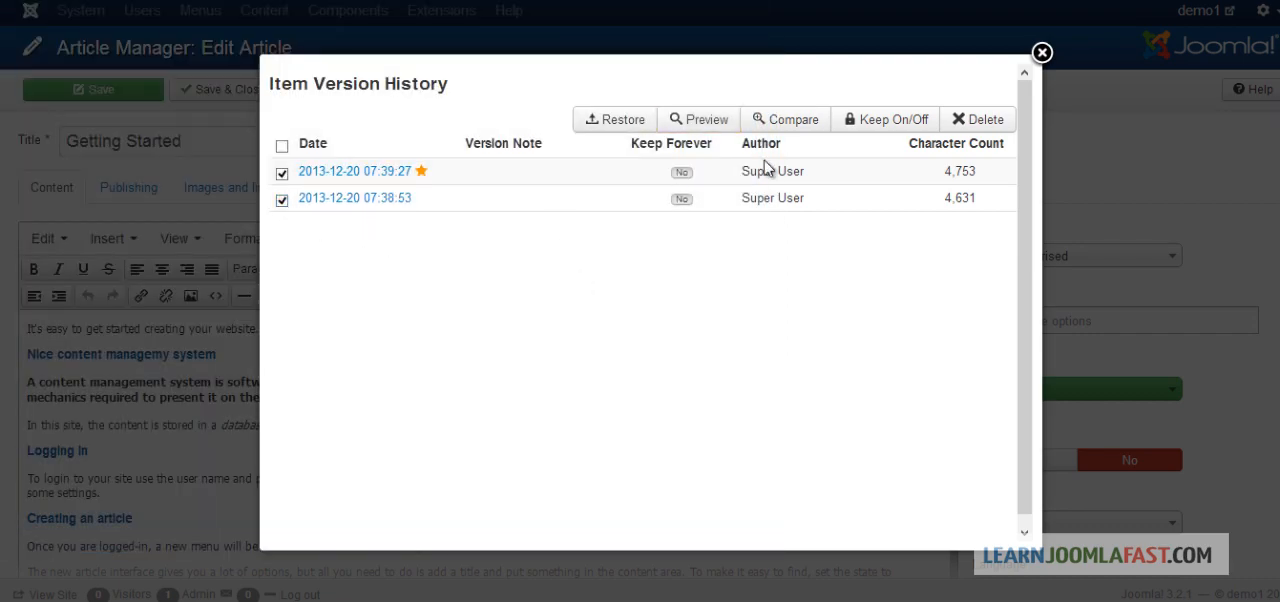
click(792, 120)
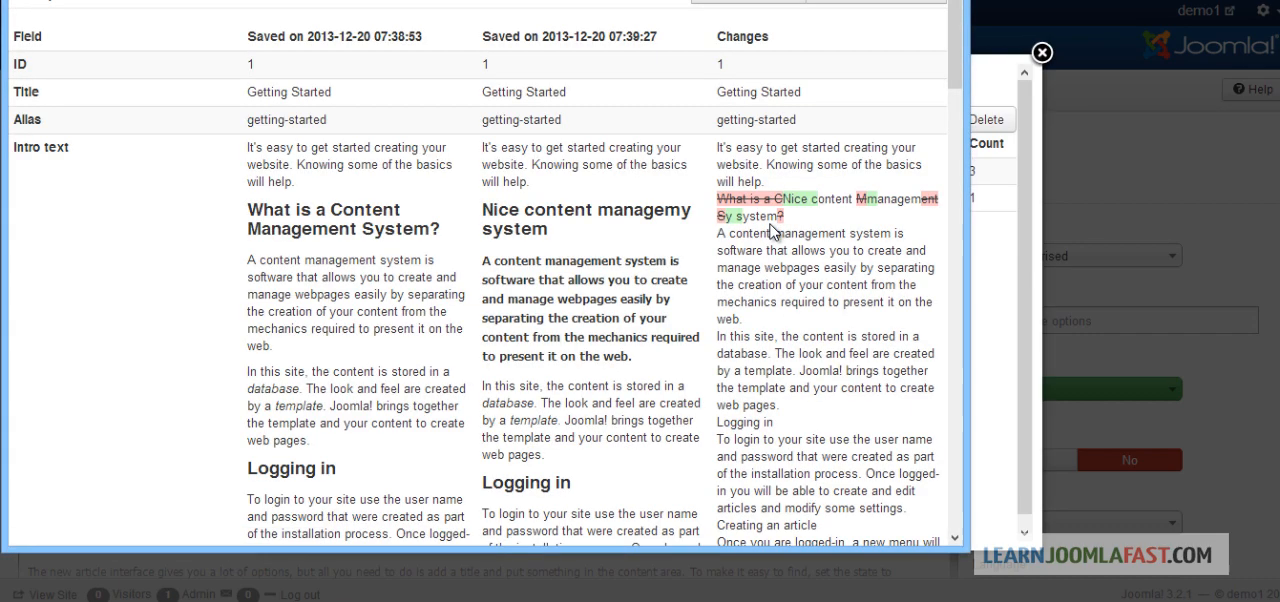
mouse_move(844, 184)
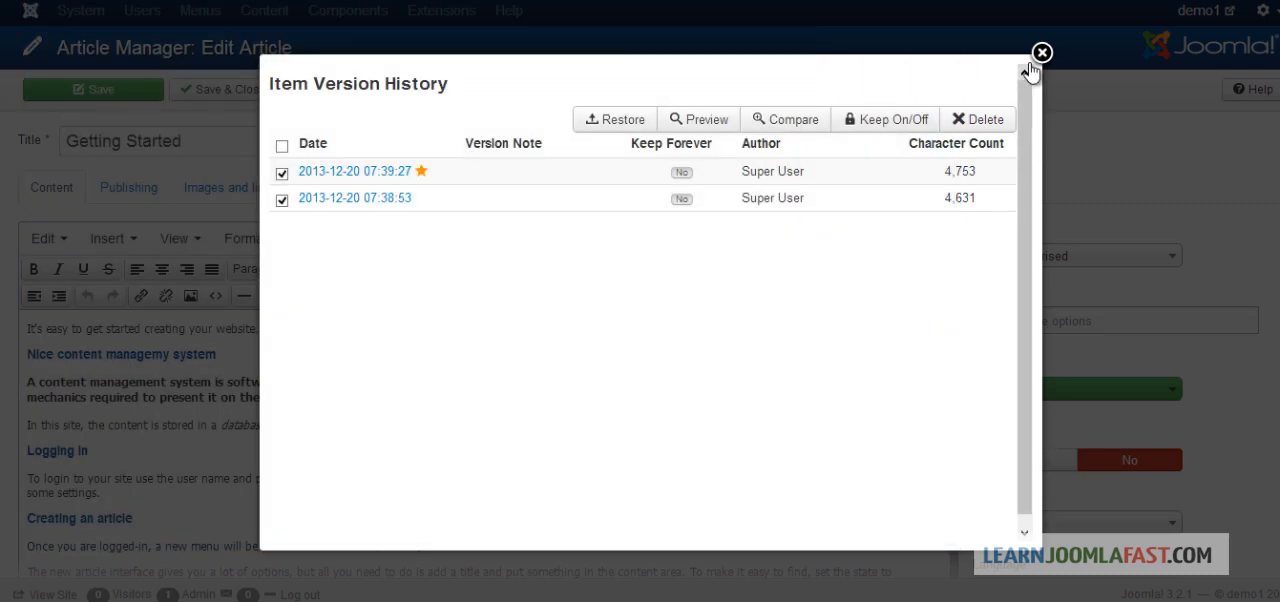
Close the Item Version History window to return toward the public Getting Started page.
click(1040, 52)
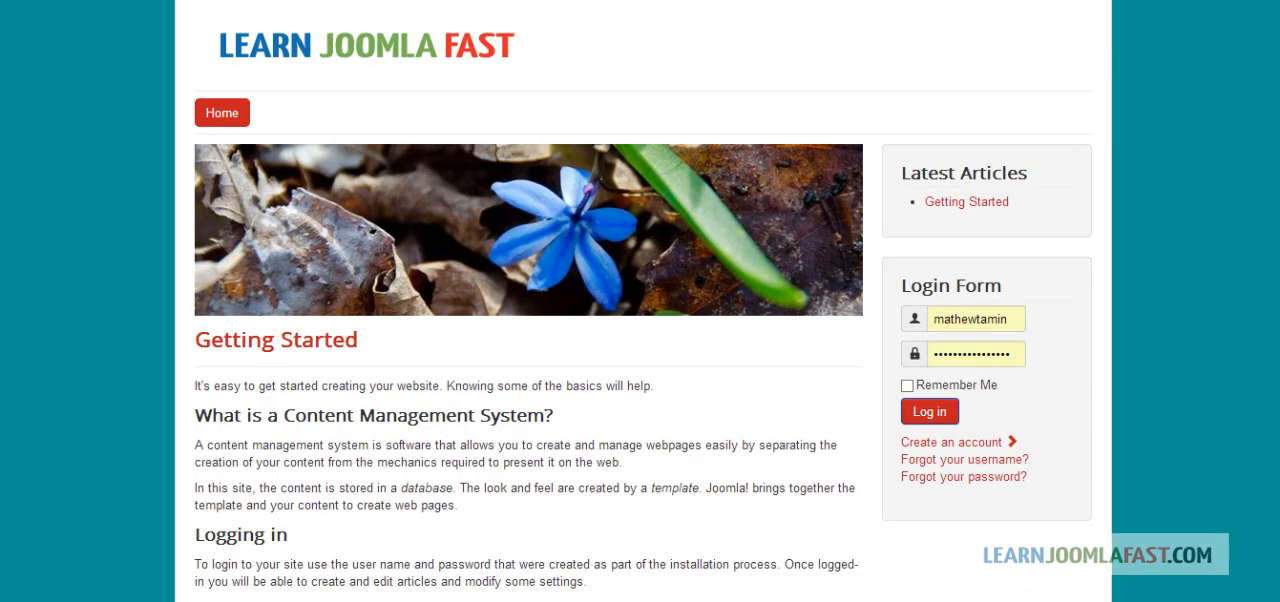
mouse_move(710, 420)
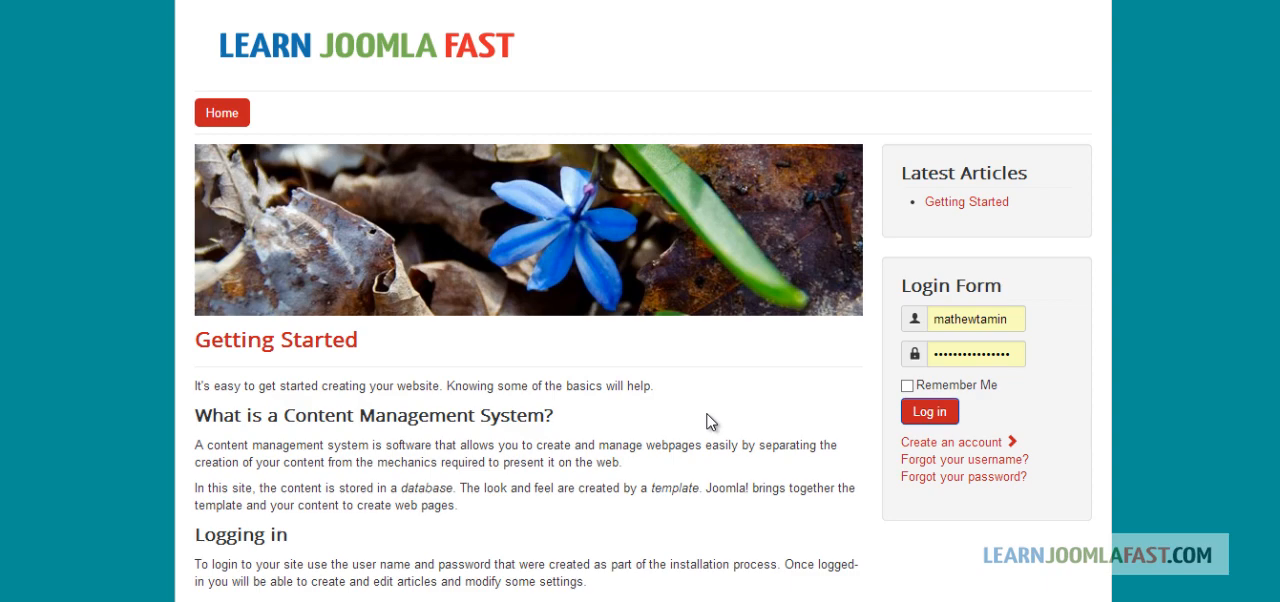